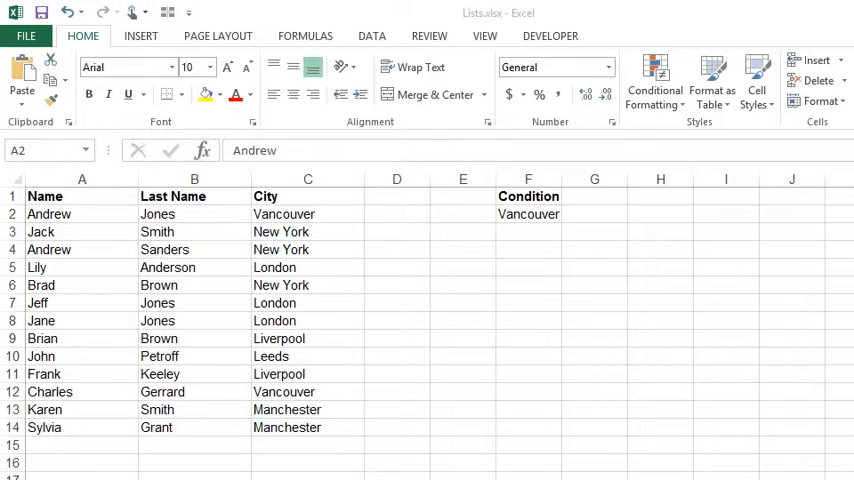
pyautogui.moveTo(18, 376)
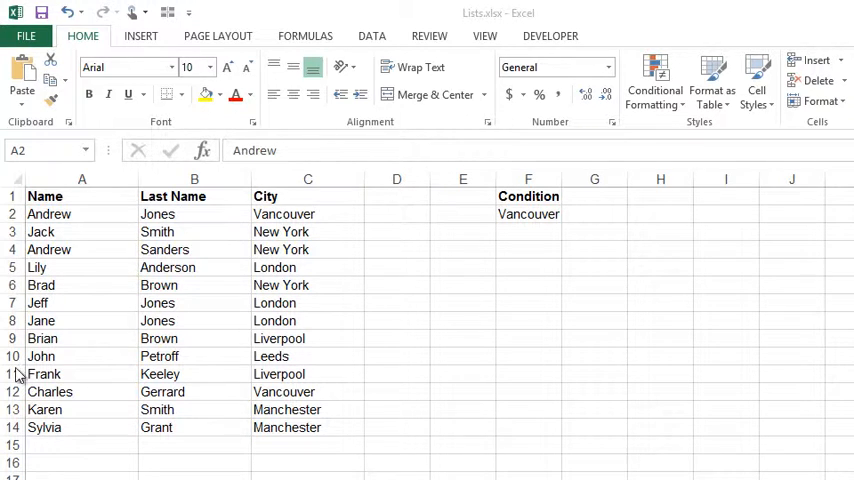
pyautogui.moveTo(453, 337)
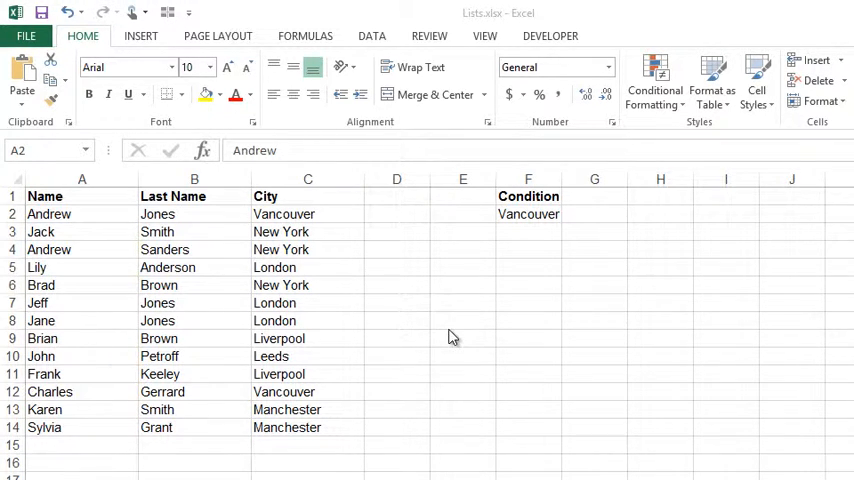
pyautogui.moveTo(398, 405)
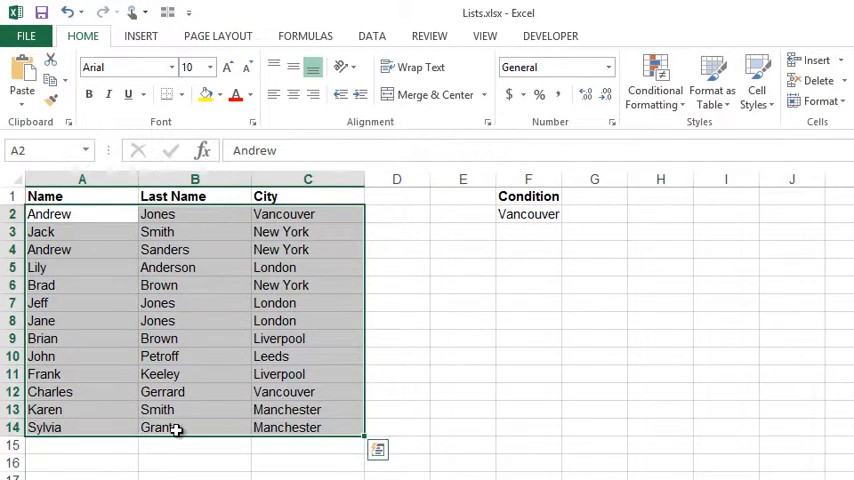
pyautogui.moveTo(70, 253)
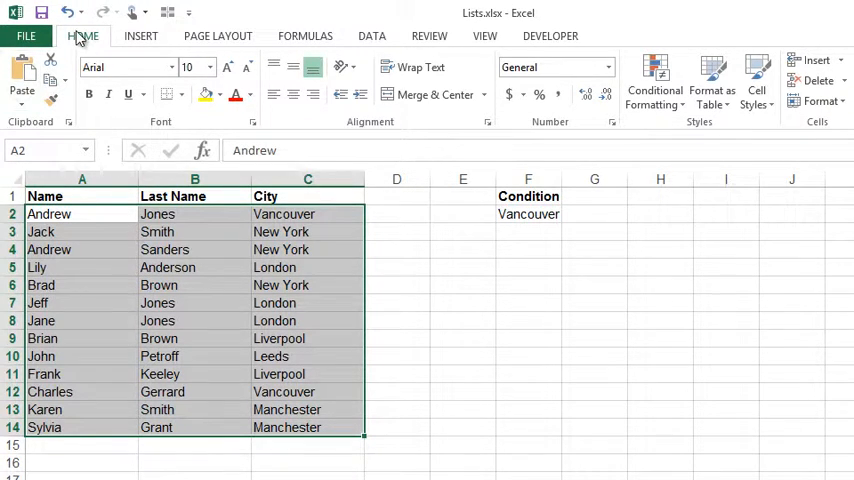
pyautogui.moveTo(684, 128)
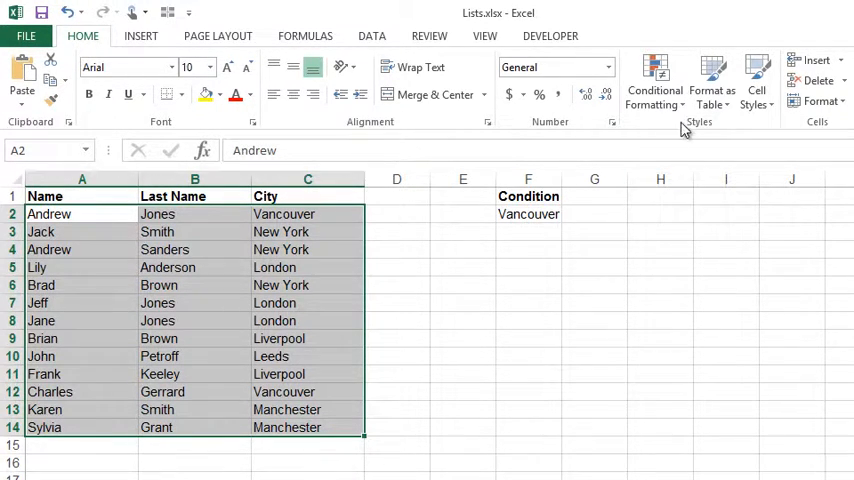
# Start a new rule from the Conditional Formatting menu on the Home tab.
pyautogui.click(654, 80)
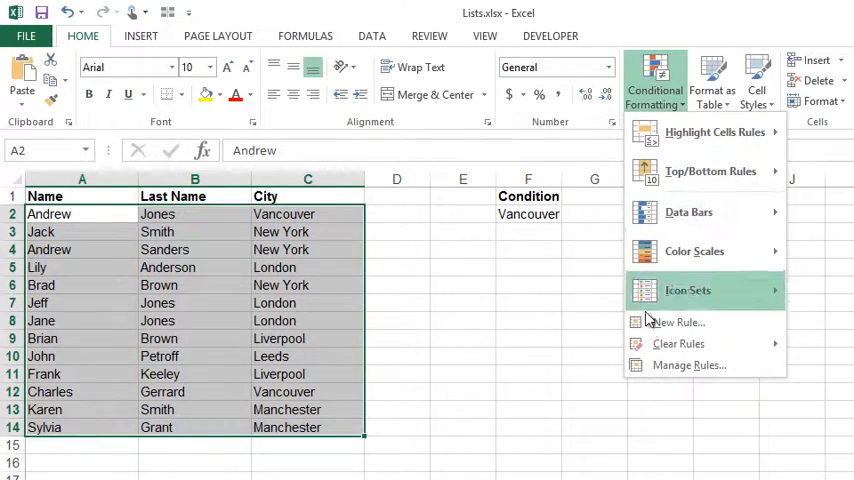
pyautogui.click(678, 322)
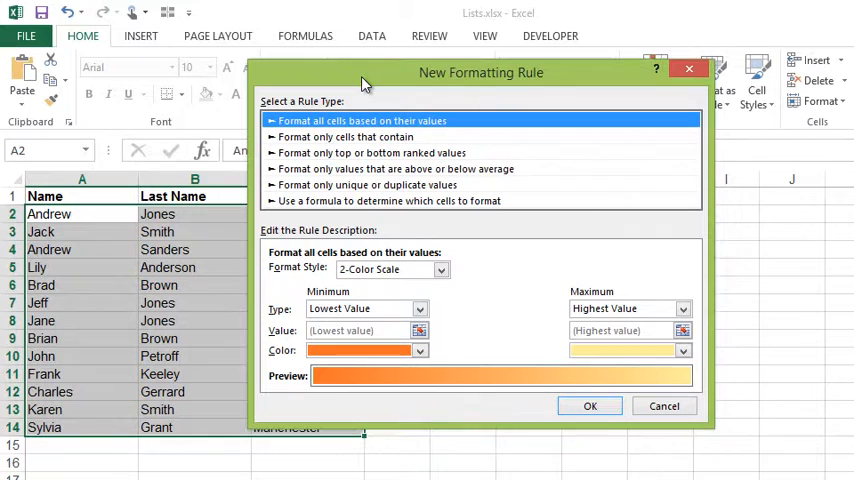
pyautogui.moveTo(383, 110)
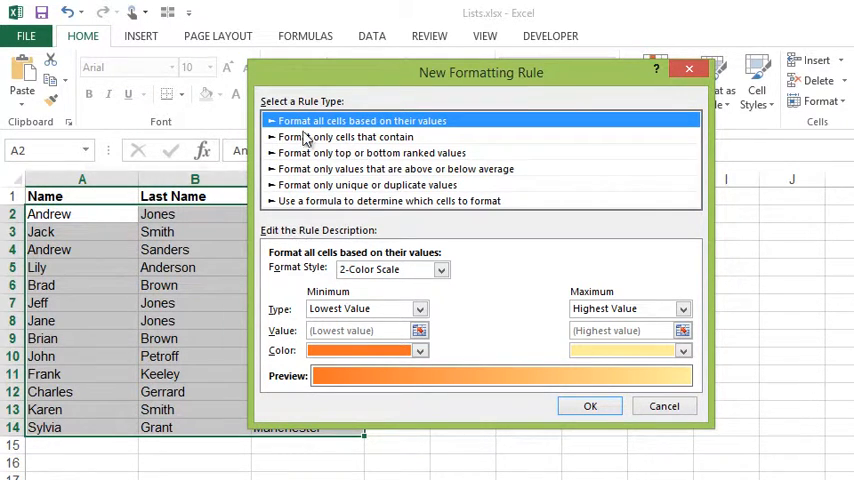
# Choose a formula-based rule and enter the condition =$C2="Vancouver".
pyautogui.click(388, 200)
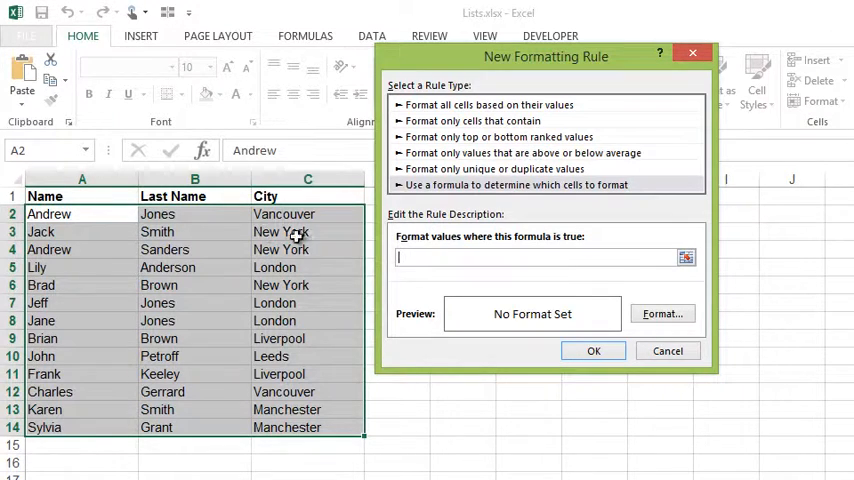
pyautogui.moveTo(302, 260)
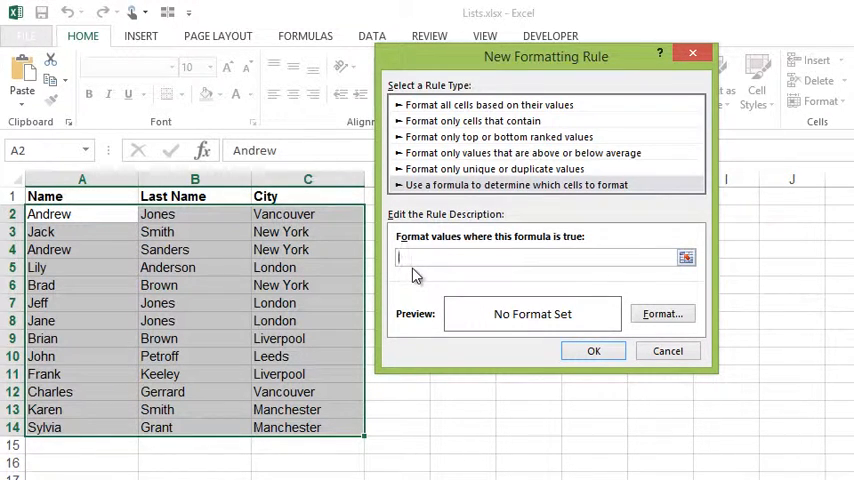
pyautogui.write('=')
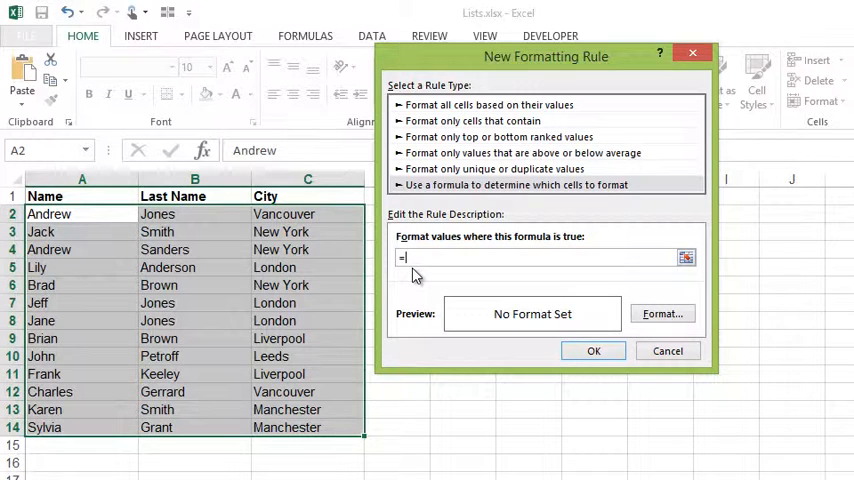
pyautogui.write('$C2')
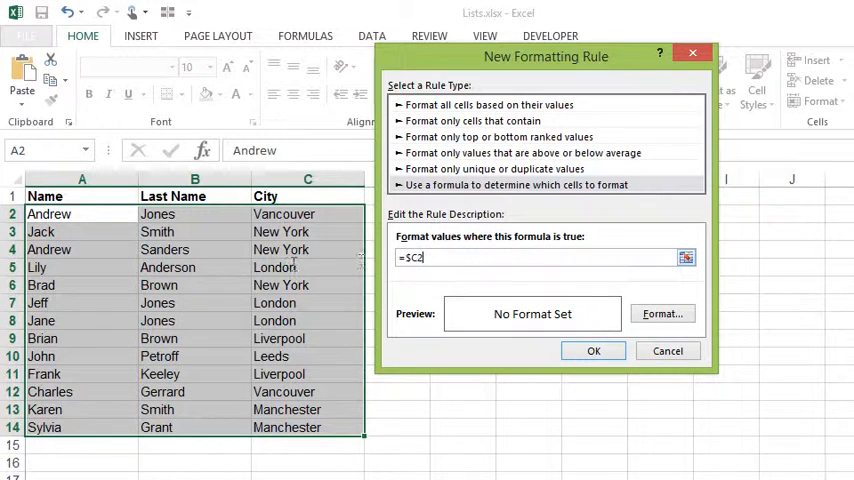
pyautogui.moveTo(105, 232)
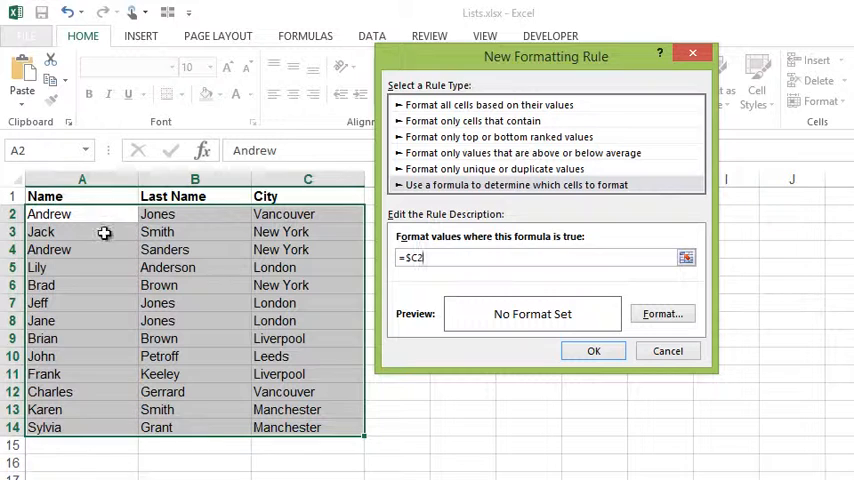
pyautogui.moveTo(270, 213)
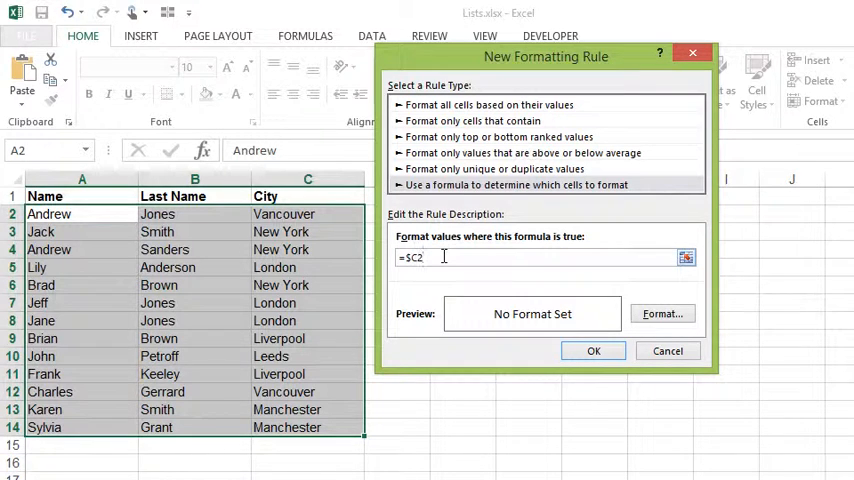
pyautogui.write('=')
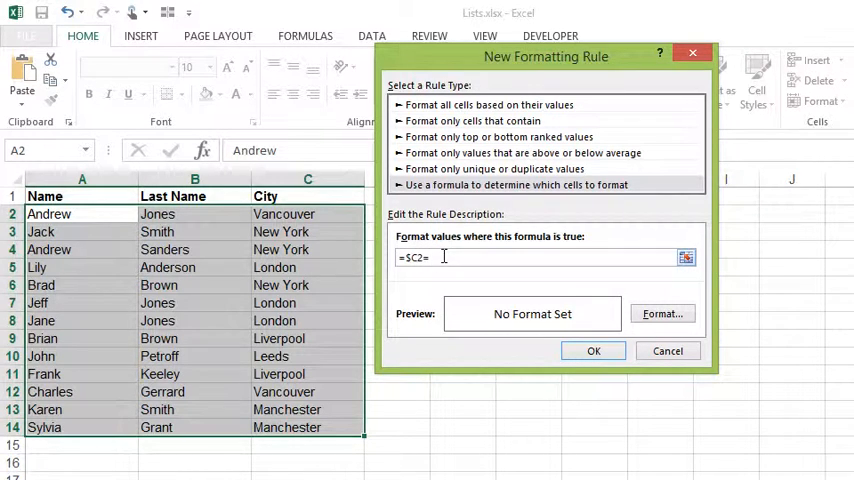
pyautogui.write('"Vancouver')
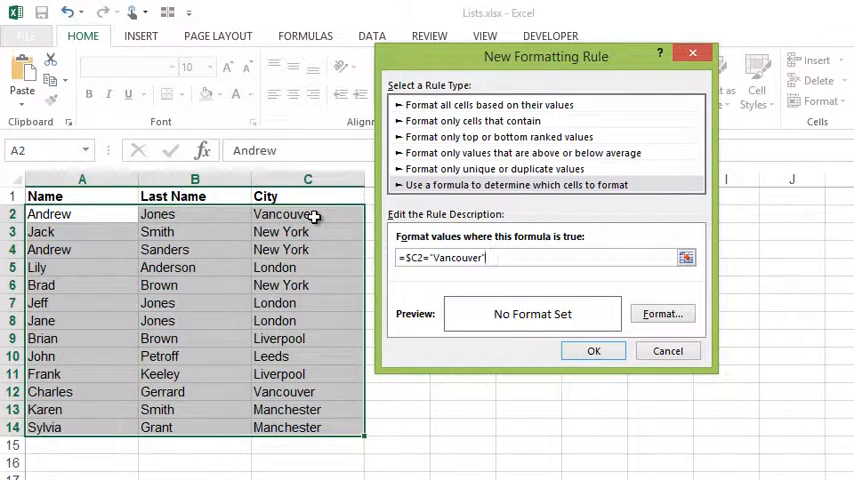
pyautogui.moveTo(325, 243)
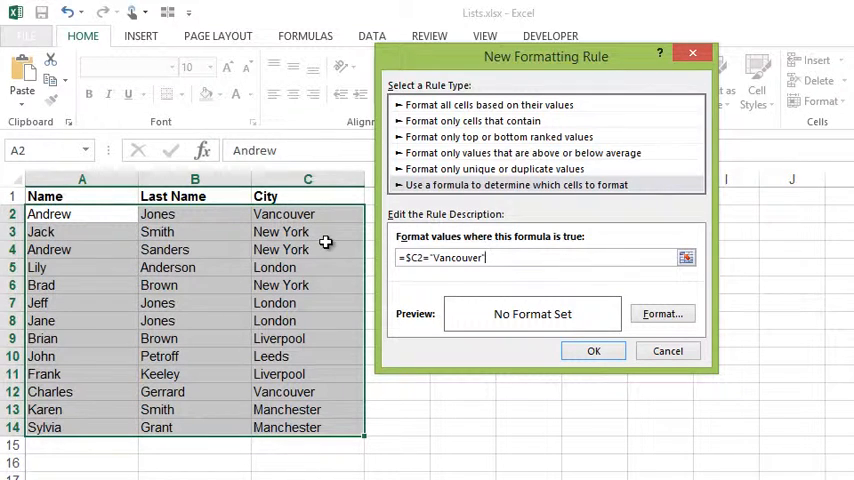
pyautogui.moveTo(227, 268)
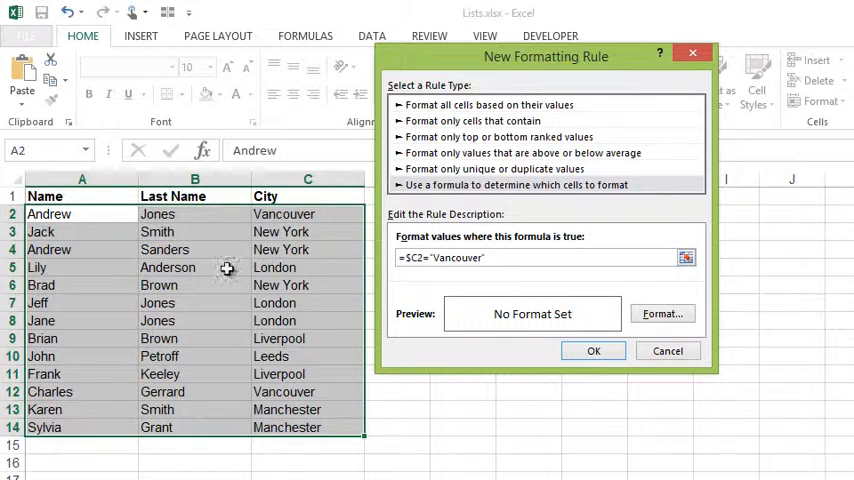
pyautogui.moveTo(320, 232)
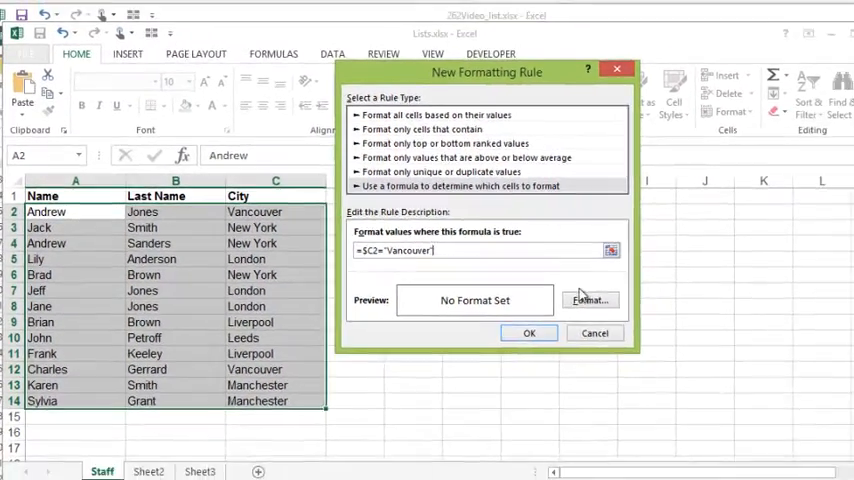
# Give the rule a light blue fill, apply it, and deselect to view highlighted Vancouver rows.
pyautogui.click(589, 299)
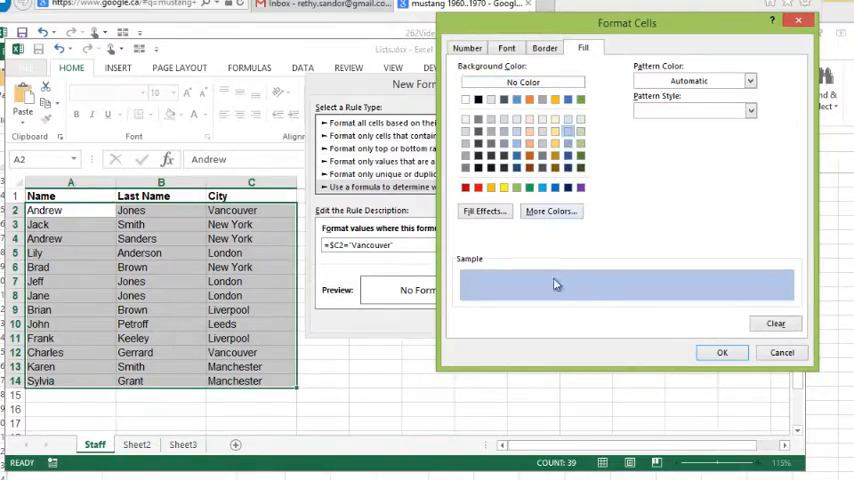
pyautogui.click(722, 352)
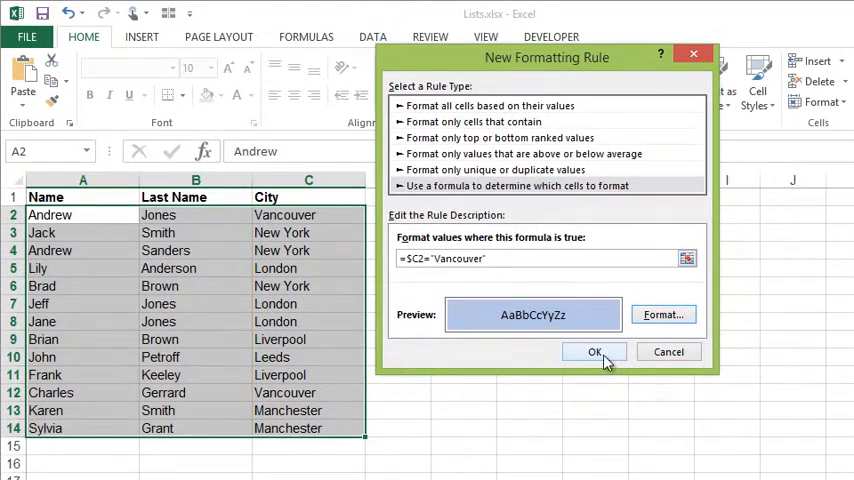
pyautogui.click(595, 351)
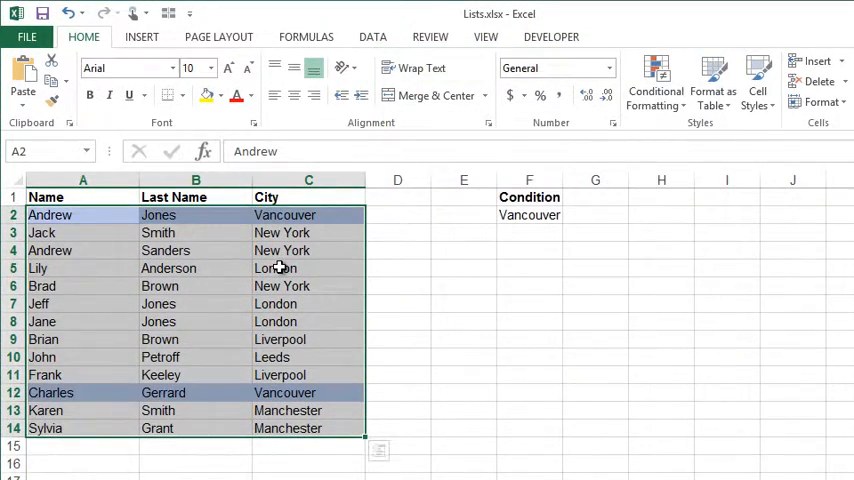
pyautogui.click(308, 268)
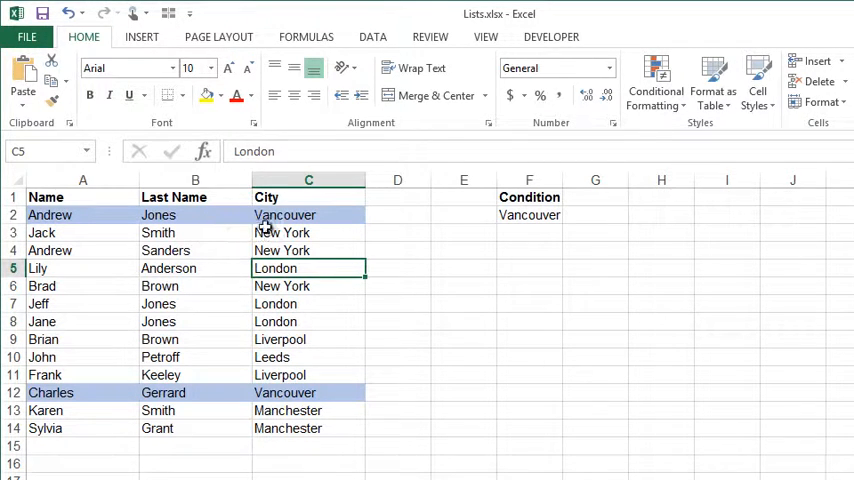
pyautogui.moveTo(75, 268)
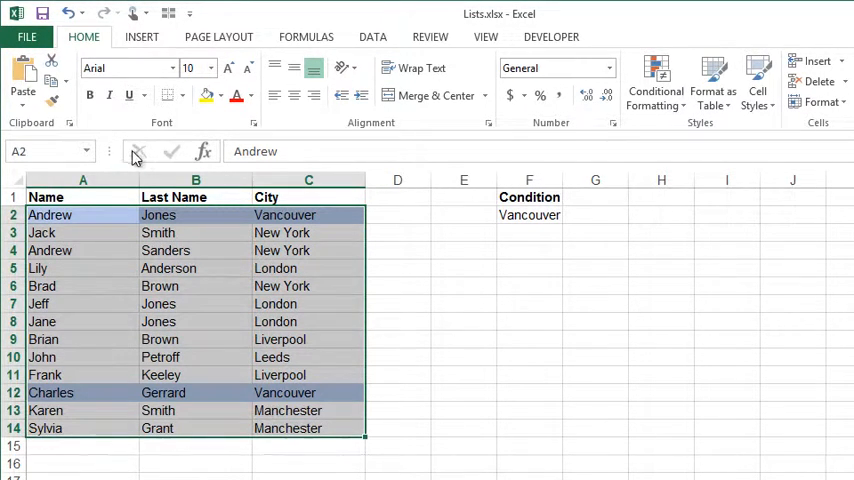
# Open the Conditional Formatting Rules Manager listing the Vancouver rule on A2:C14.
pyautogui.click(653, 85)
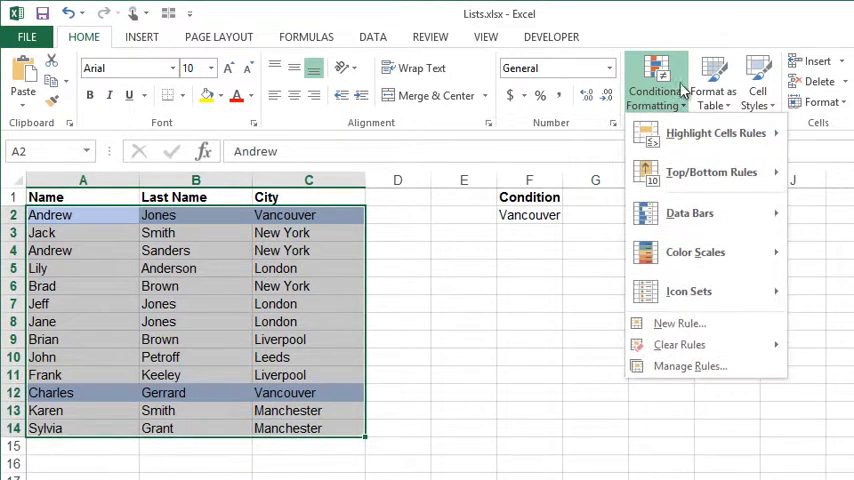
pyautogui.moveTo(687, 366)
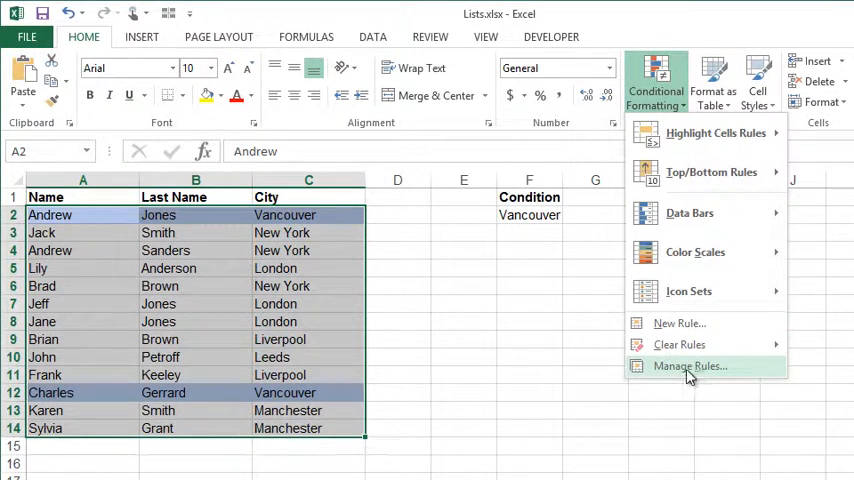
pyautogui.click(679, 365)
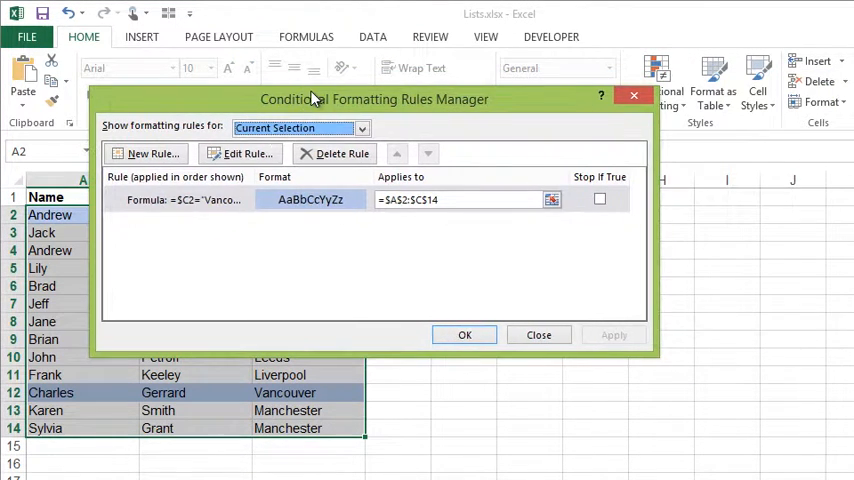
pyautogui.click(185, 199)
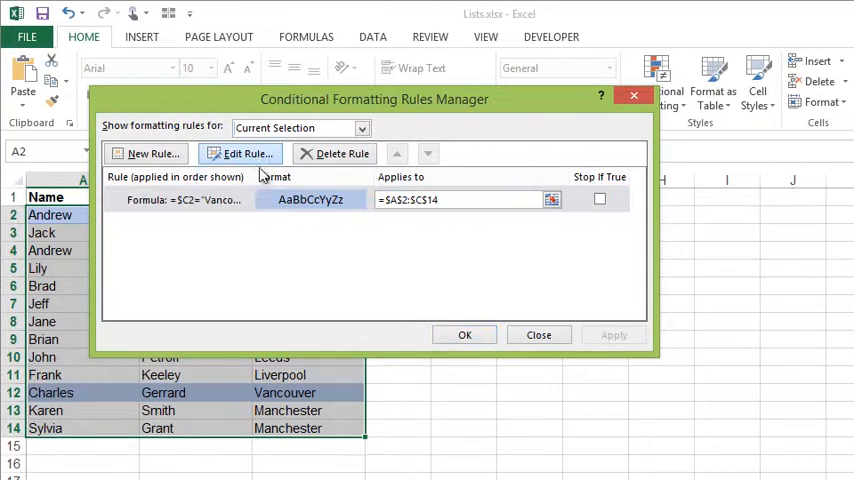
# Edit the Vancouver rule's formula to =$C2=$F$2 and apply the change.
pyautogui.click(240, 153)
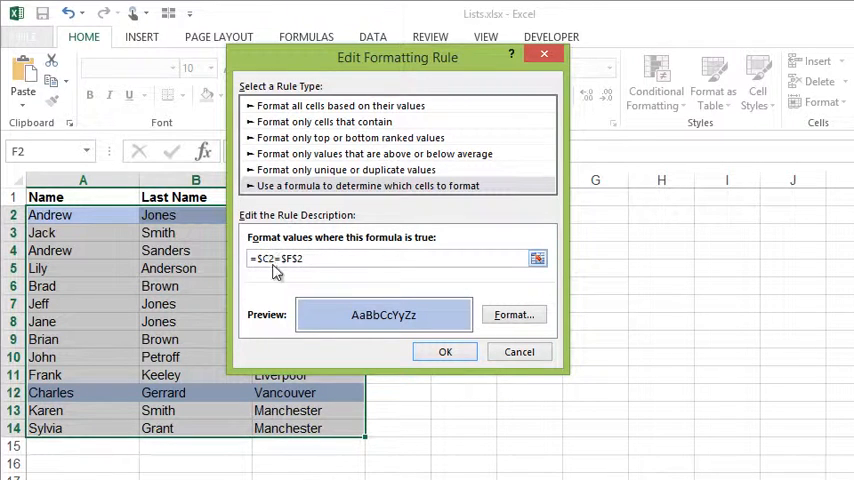
pyautogui.moveTo(98, 229)
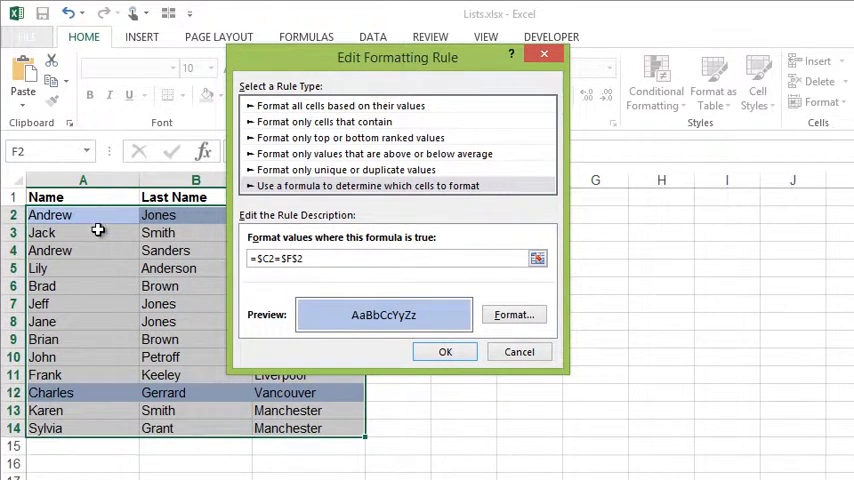
pyautogui.moveTo(408, 194)
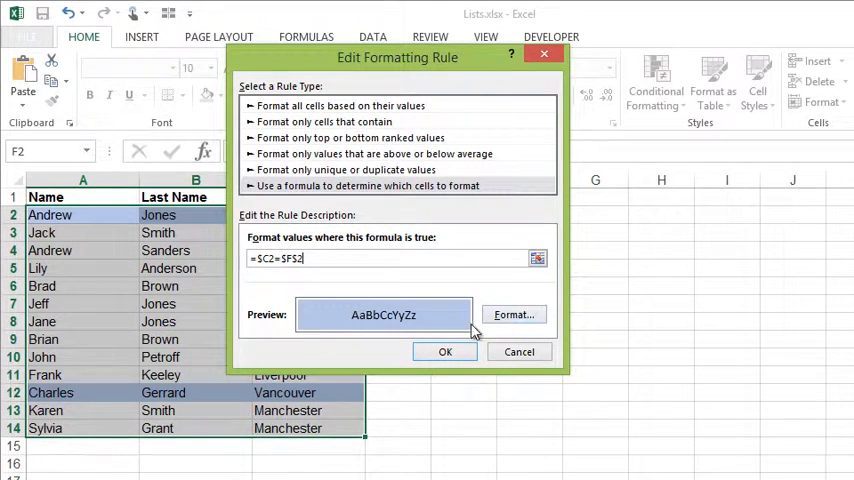
pyautogui.click(444, 351)
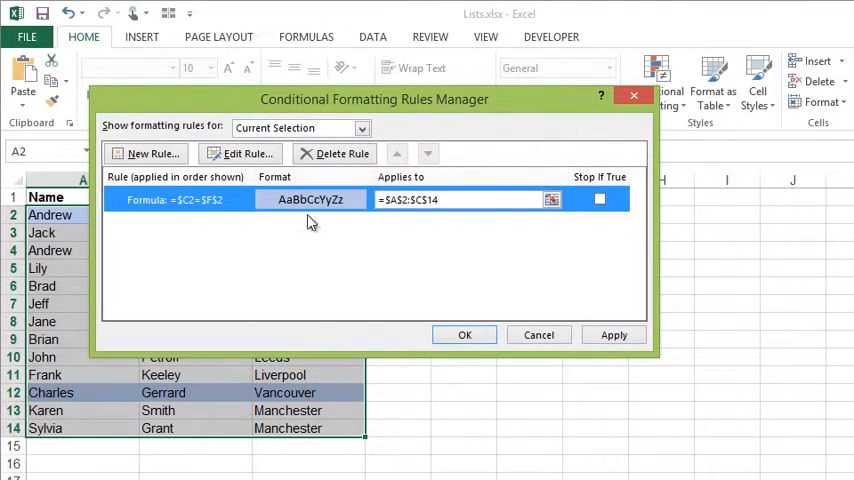
pyautogui.click(464, 334)
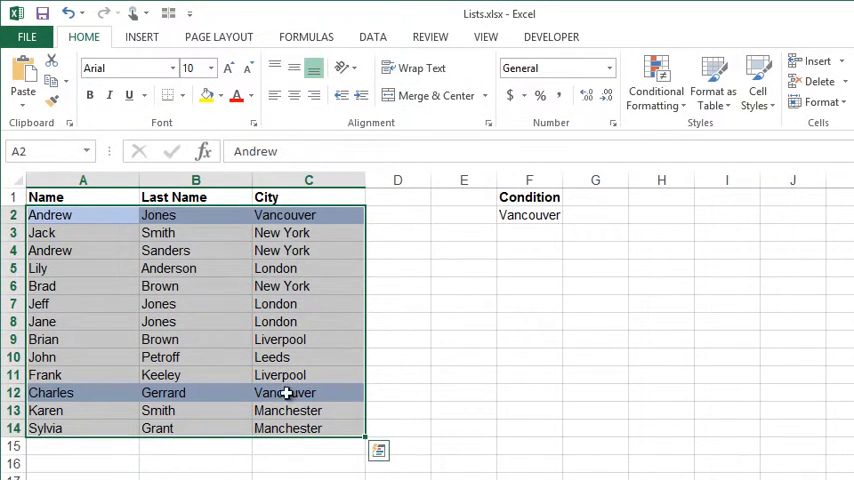
# Enter a new city in condition cell F2 so different rows turn blue.
pyautogui.click(529, 214)
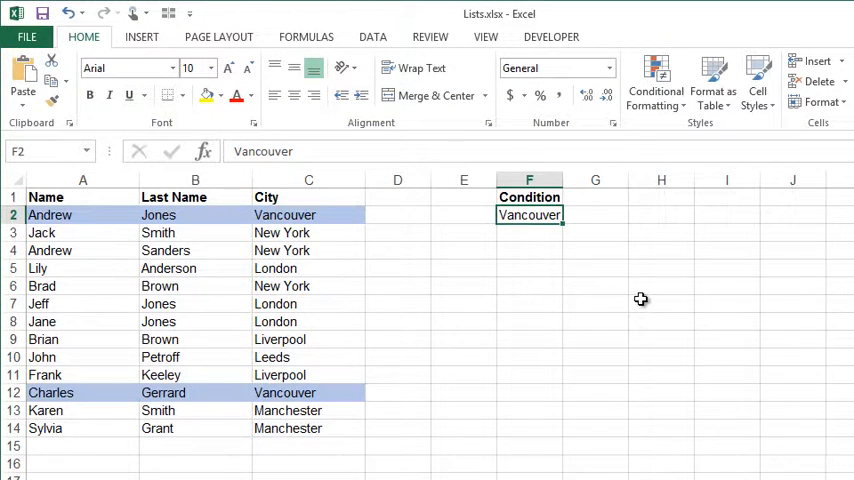
pyautogui.write('London')
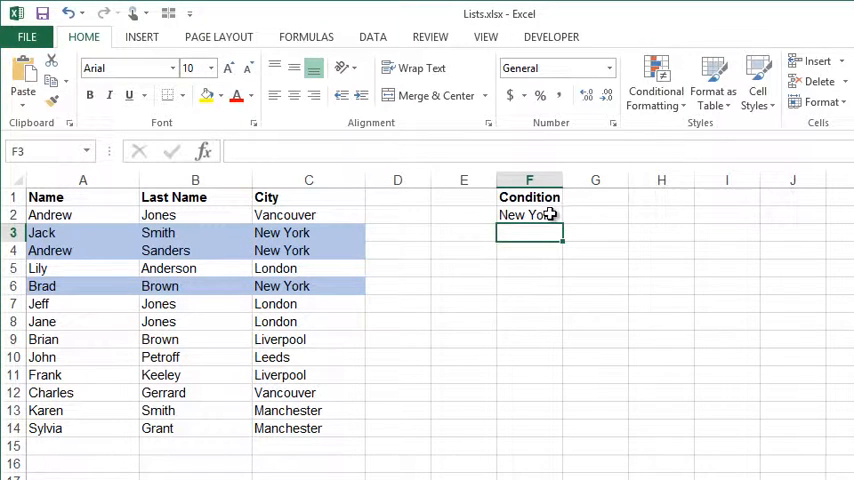
pyautogui.moveTo(632, 111)
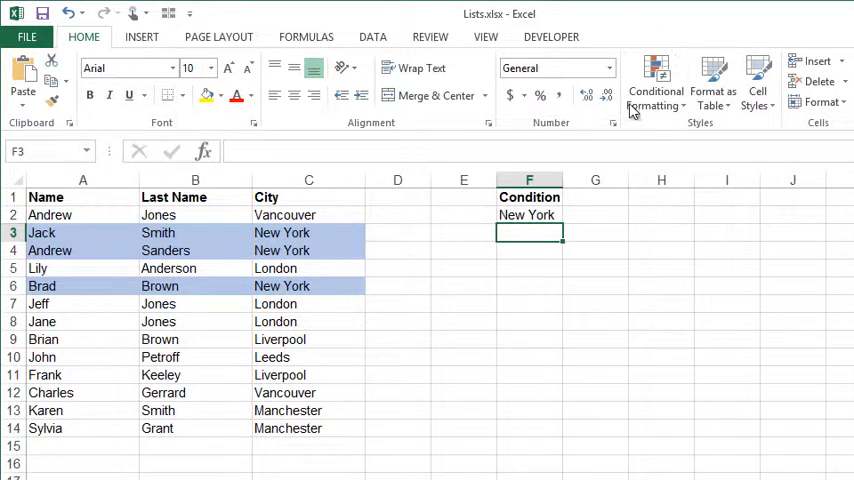
pyautogui.moveTo(656, 85)
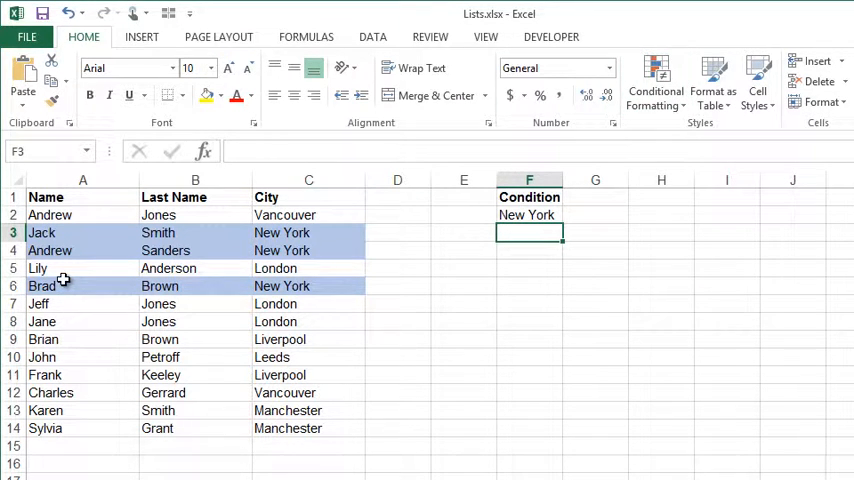
pyautogui.moveTo(229, 250)
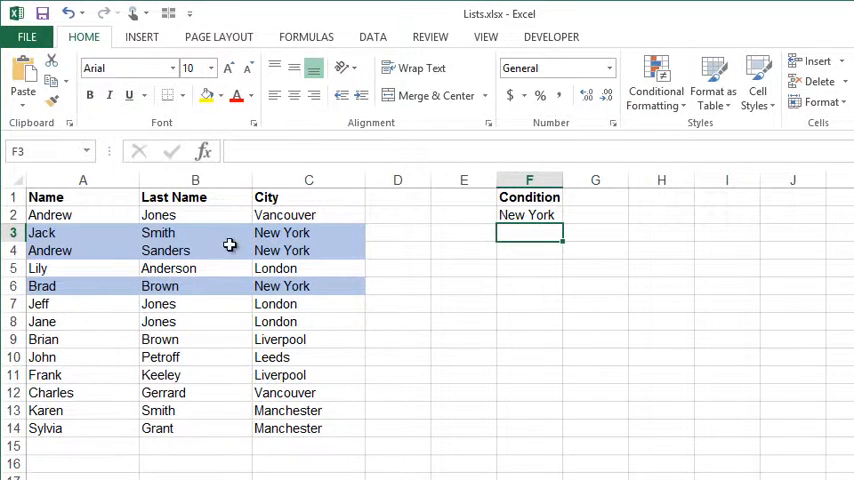
pyautogui.moveTo(93, 351)
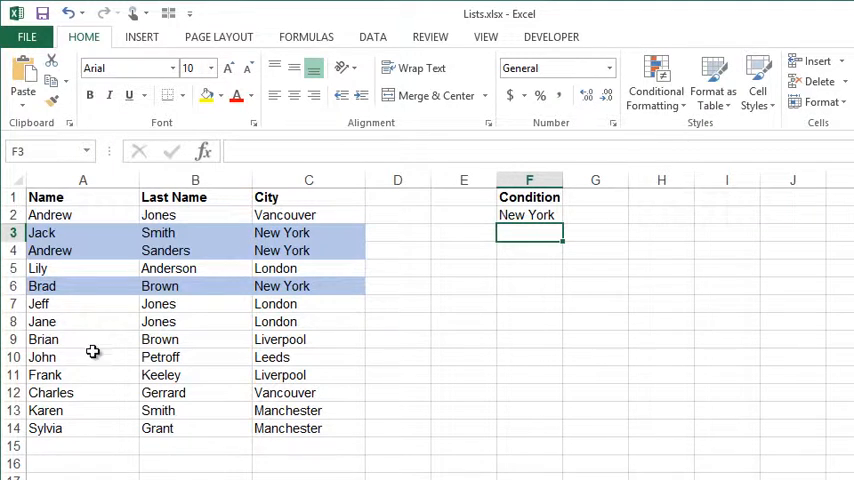